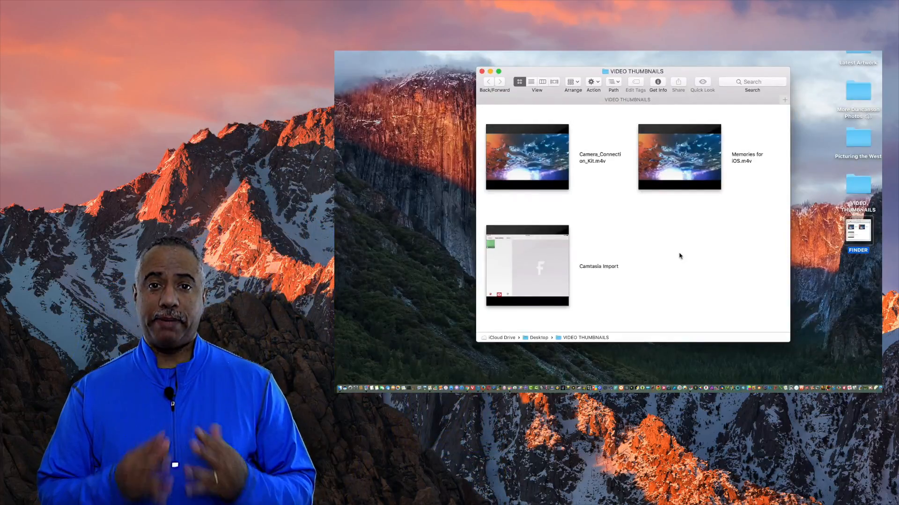
mouse_move(679, 158)
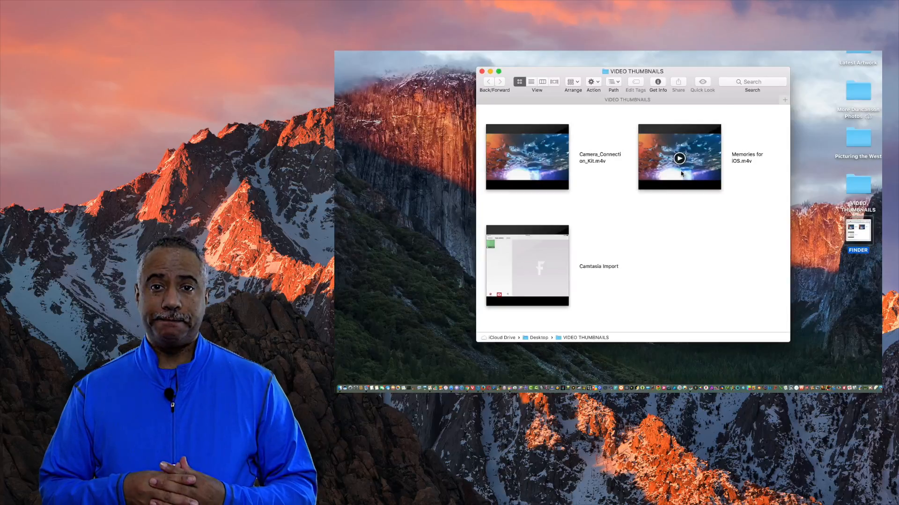
Show the Get Info window for Memories for iOS.m4v via its right-click menu
click(678, 158)
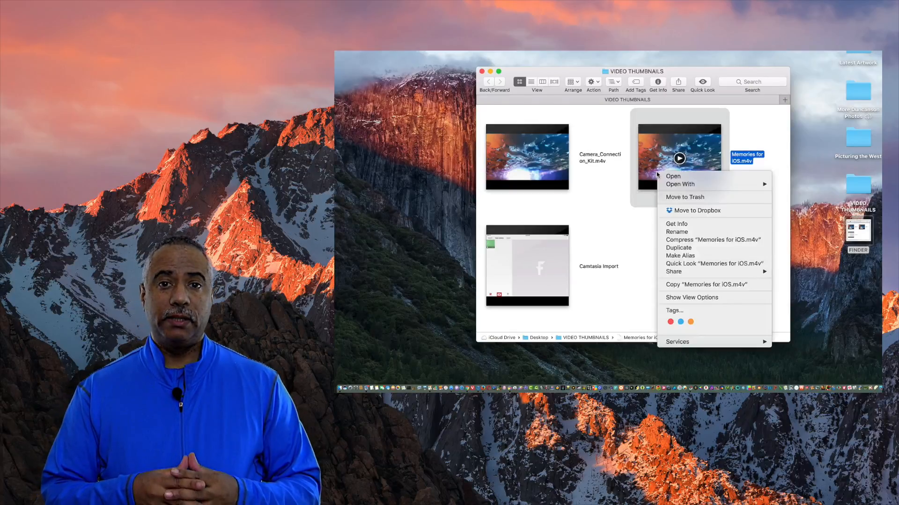
mouse_move(692, 223)
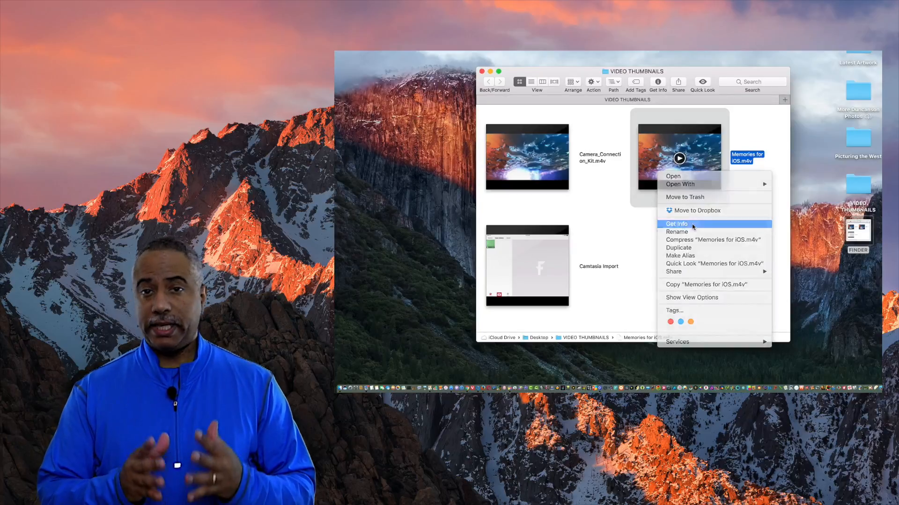
click(677, 224)
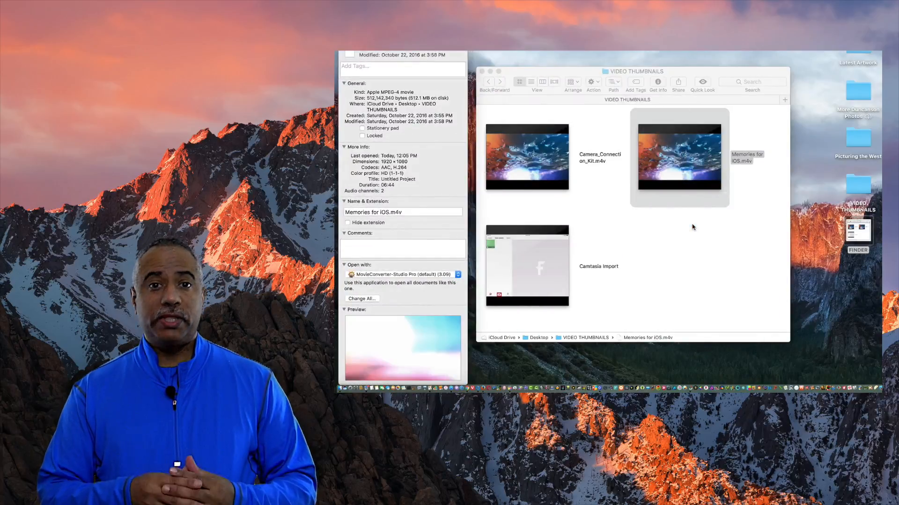